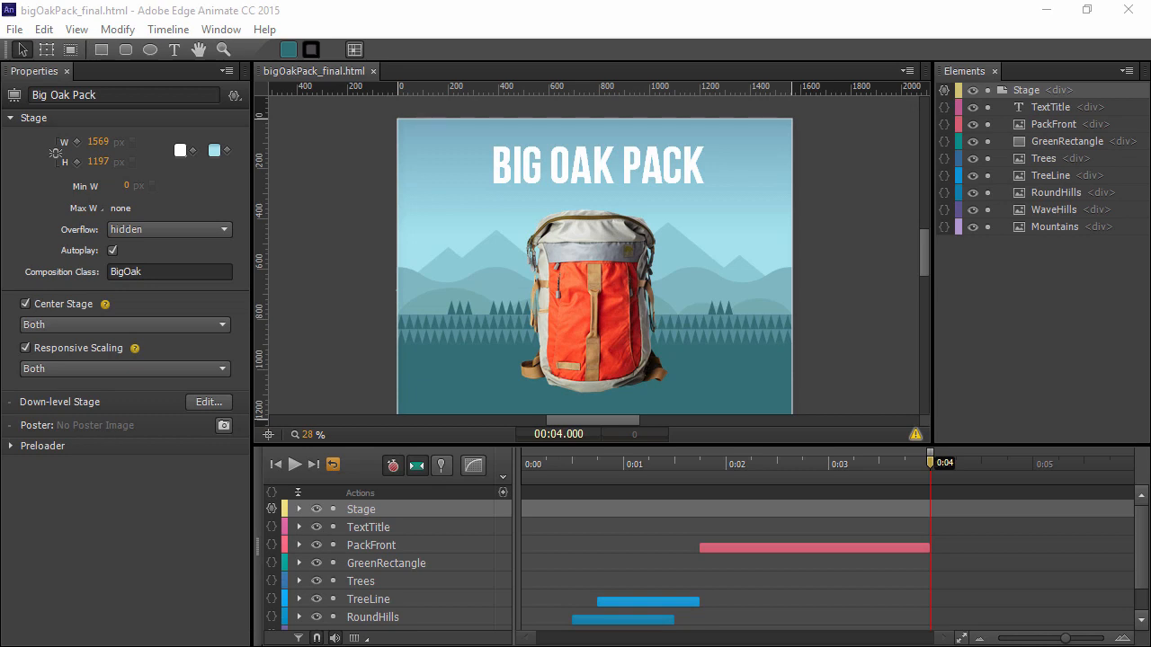
mouse_move(323, 385)
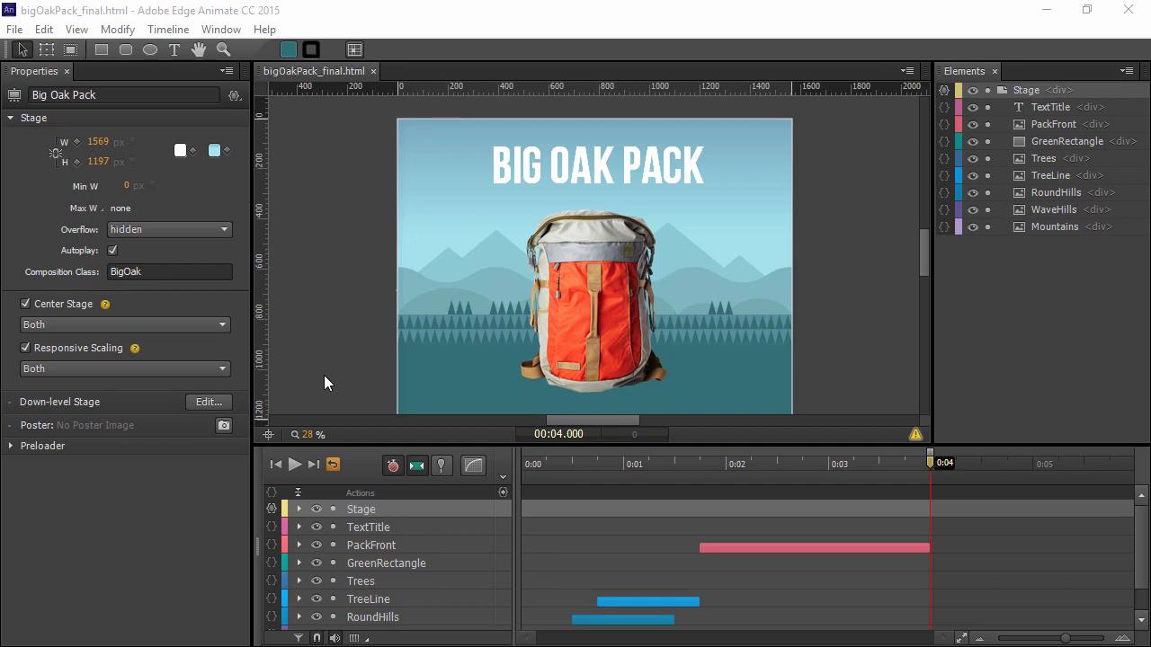
mouse_move(316, 417)
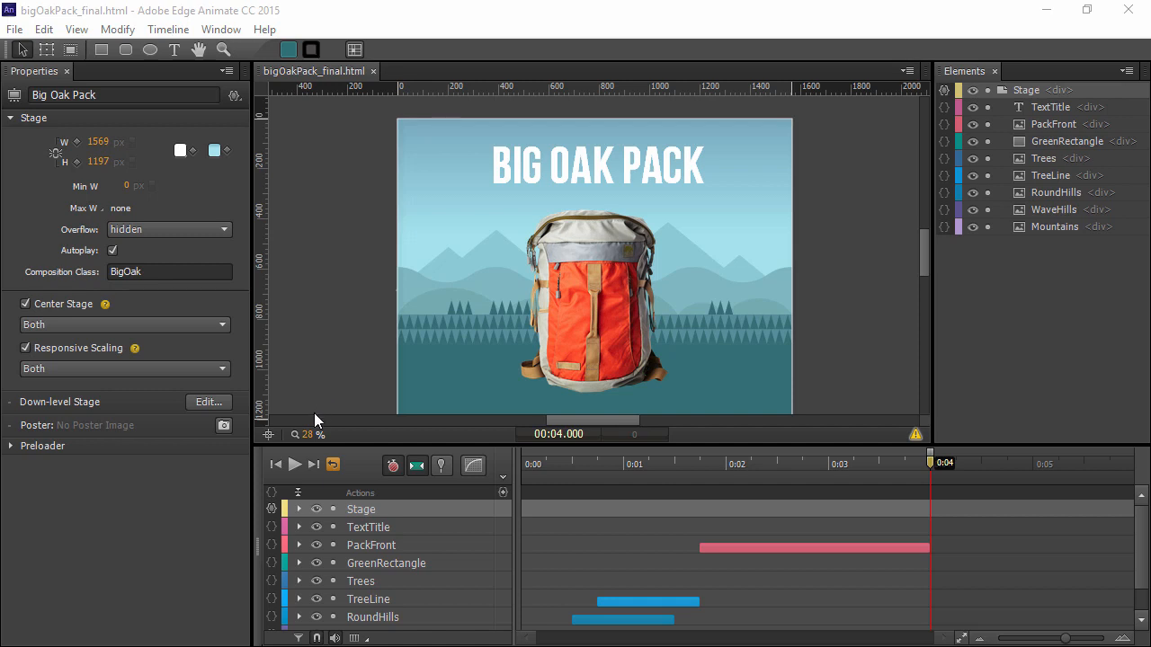
mouse_move(350, 551)
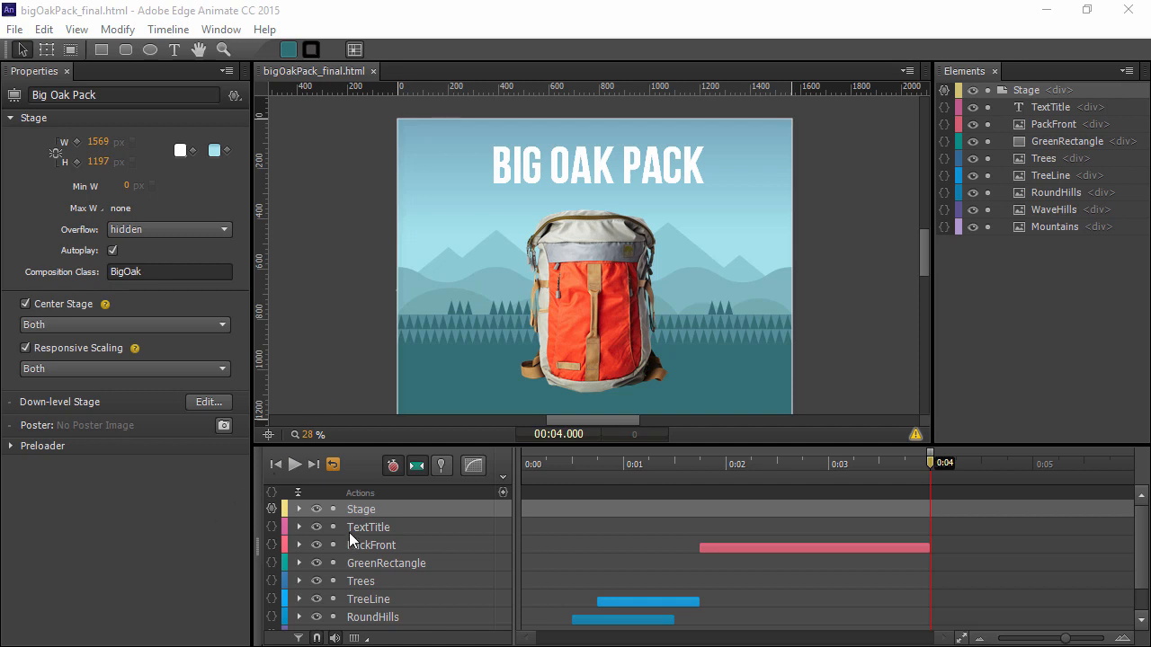
mouse_move(565, 575)
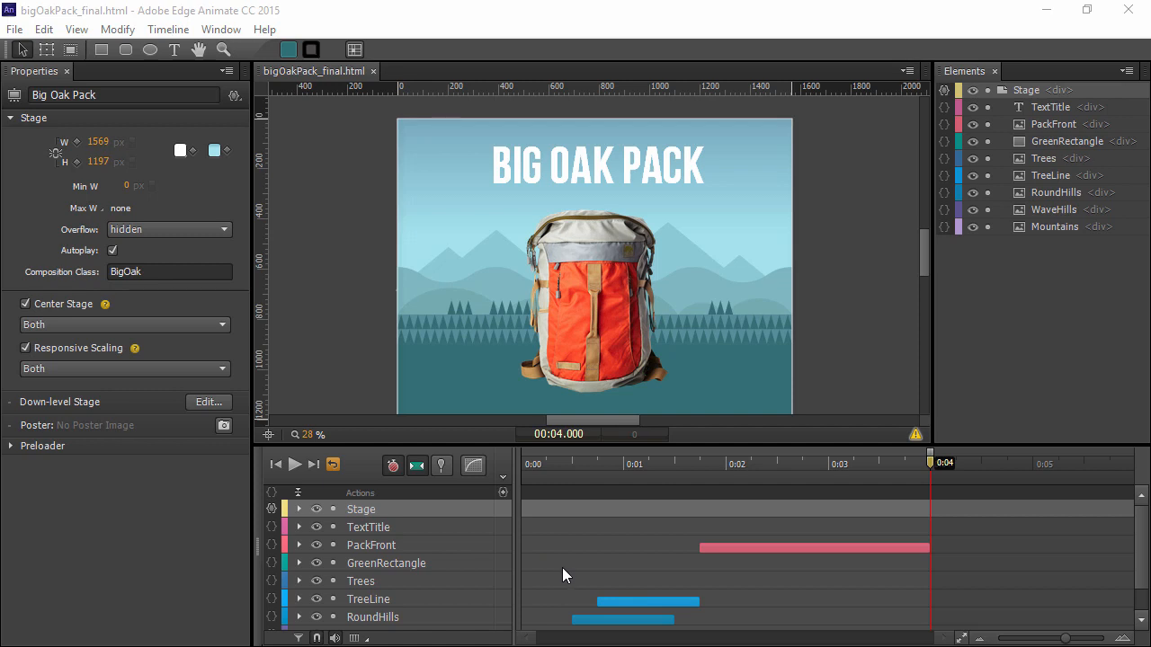
mouse_move(604, 248)
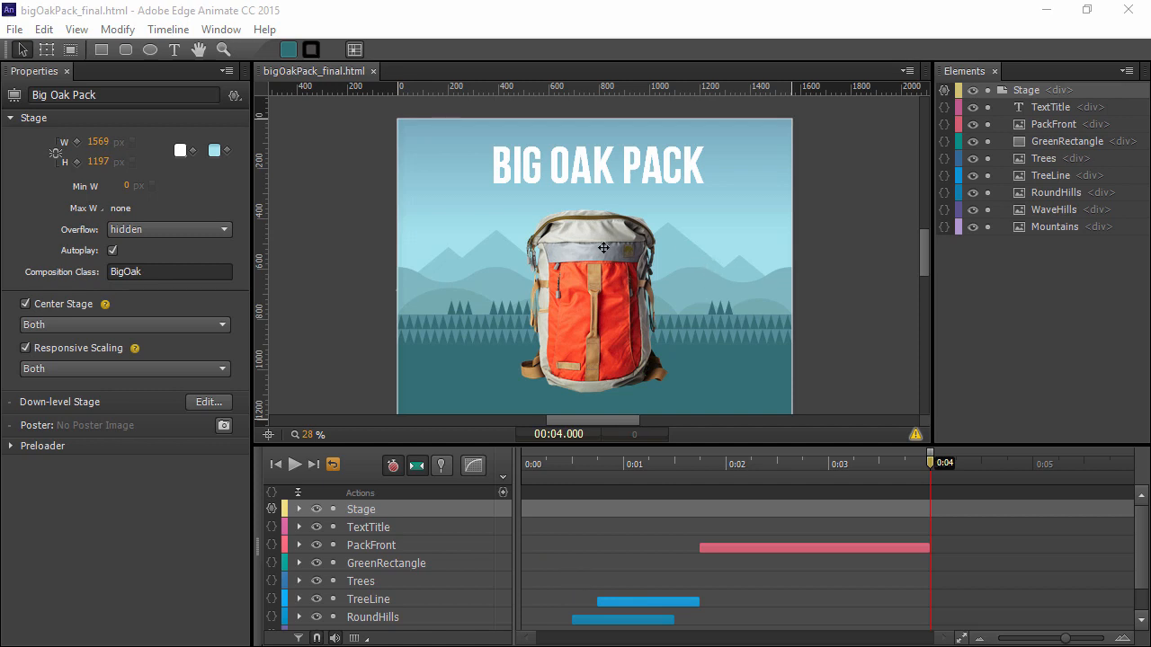
Inspect PackFront, WaveHills and Mountains element properties, then reselect the PackFront backpack image
left_click(605, 249)
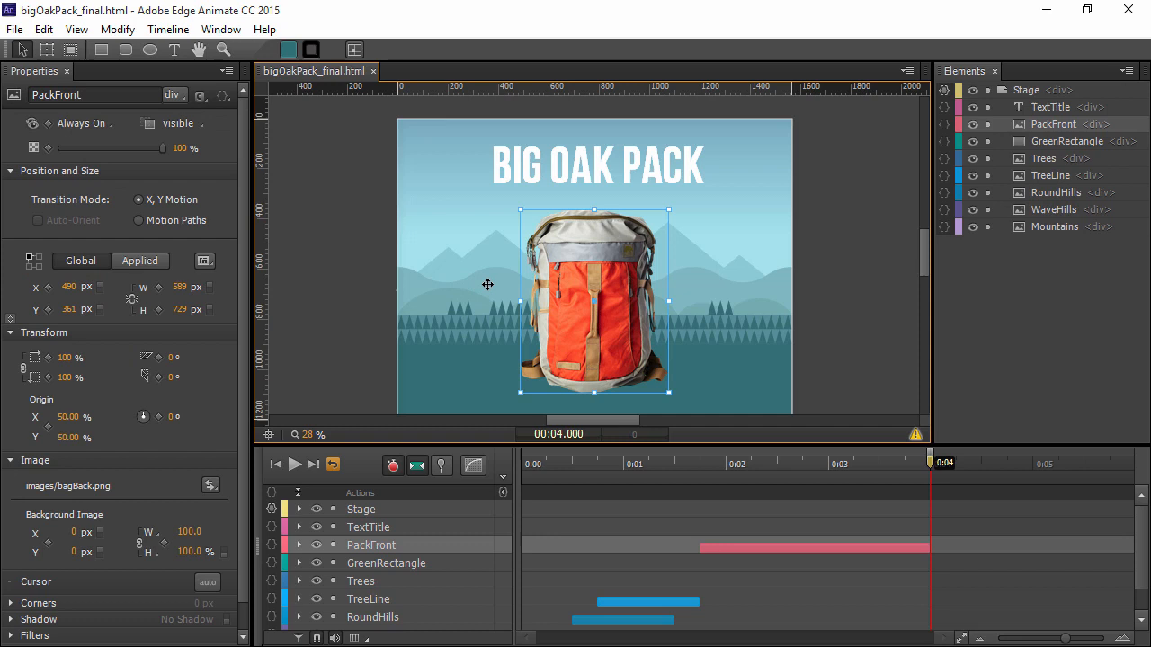
left_click(1054, 209)
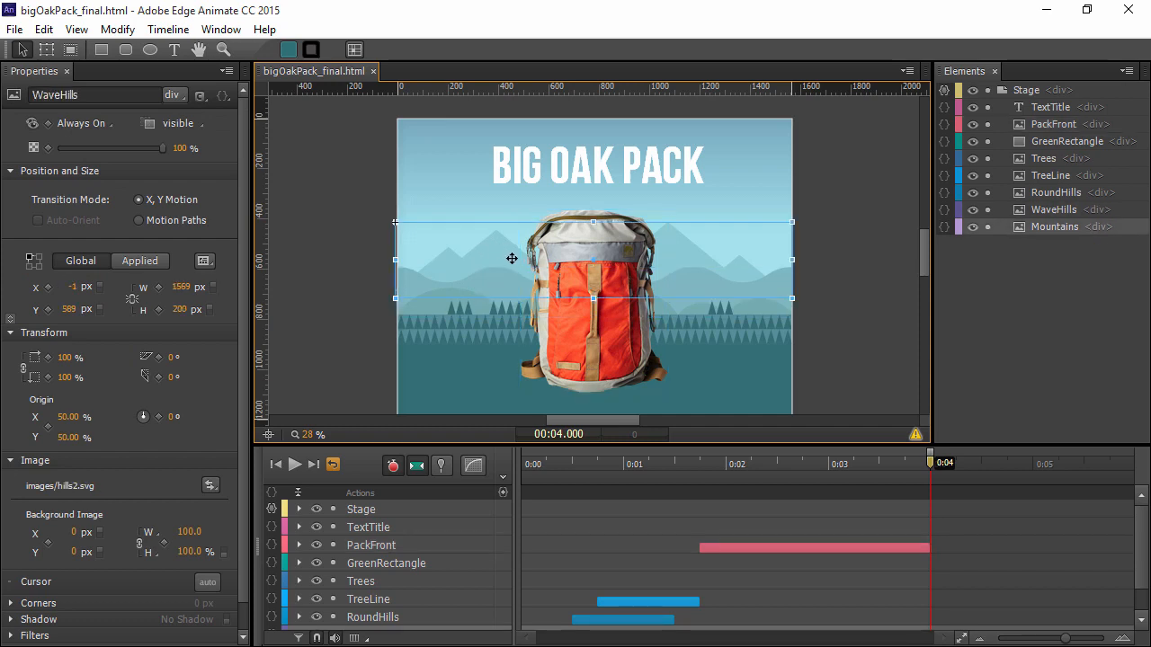
left_click(1053, 226)
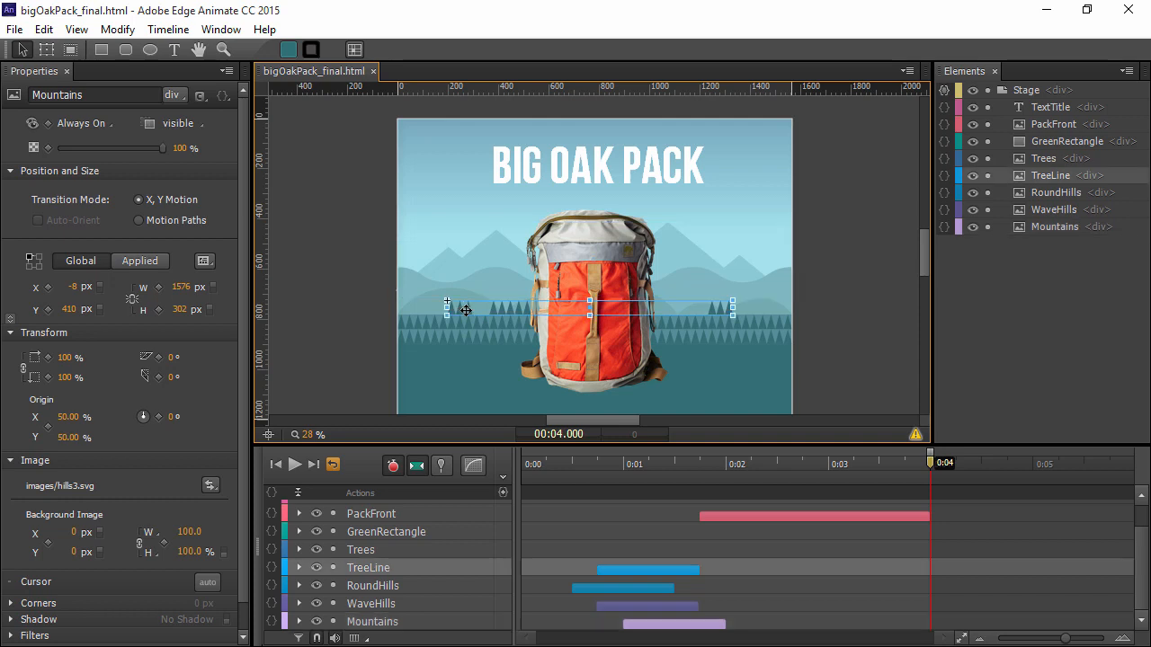
left_click(593, 297)
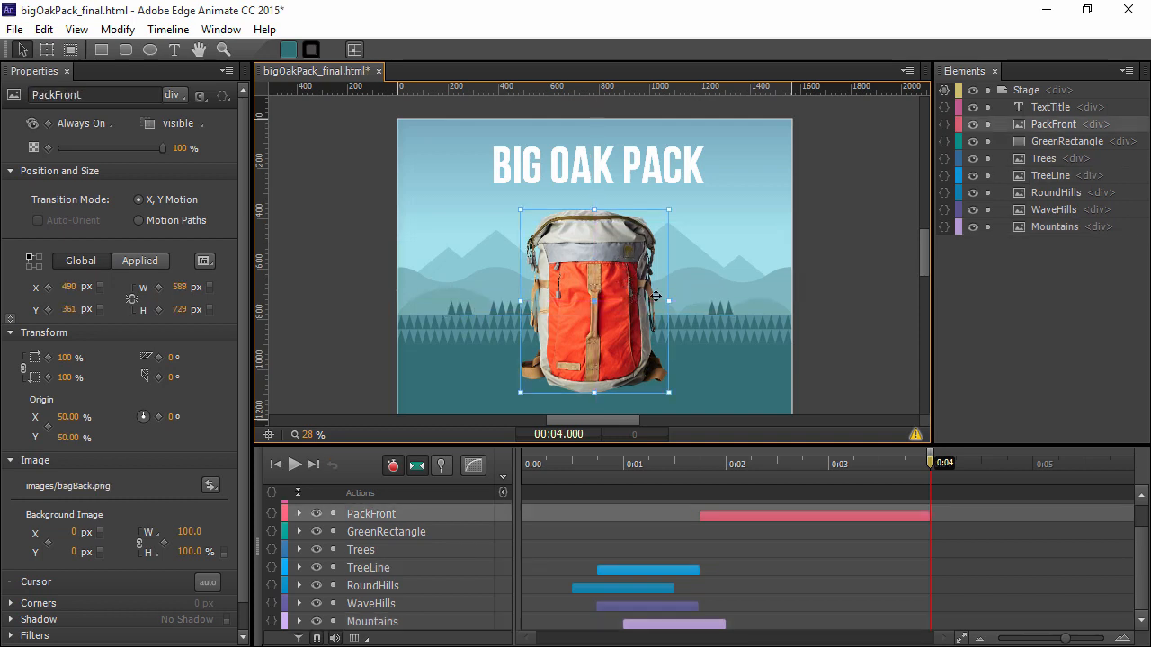
mouse_move(434, 158)
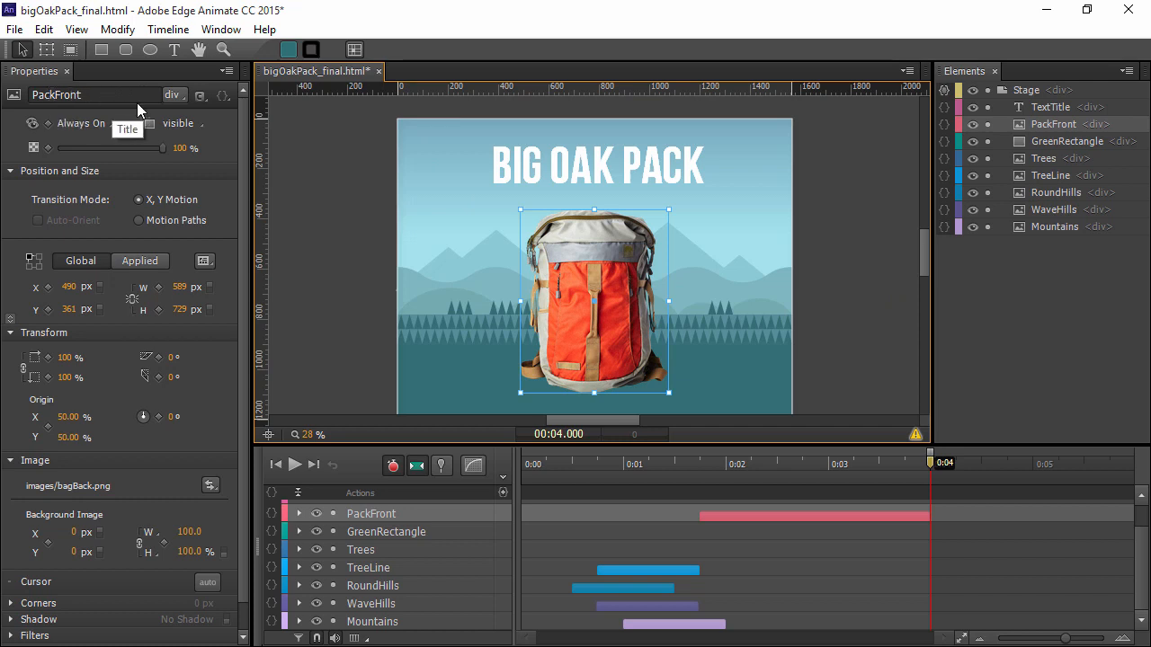
left_click(172, 94)
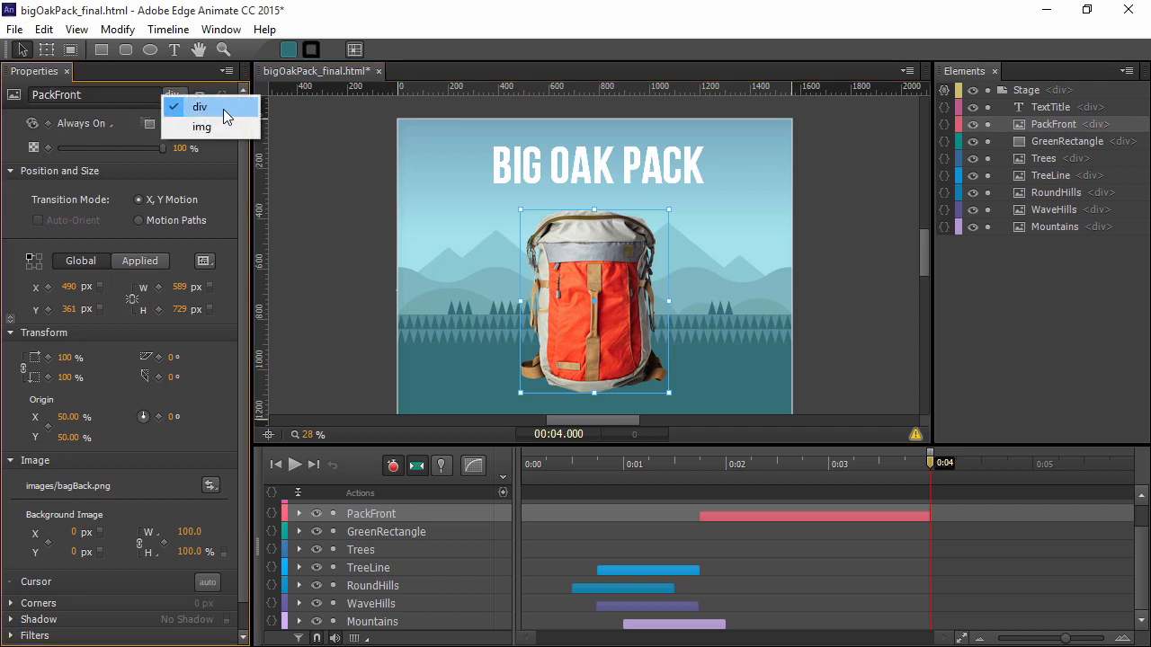
mouse_move(202, 126)
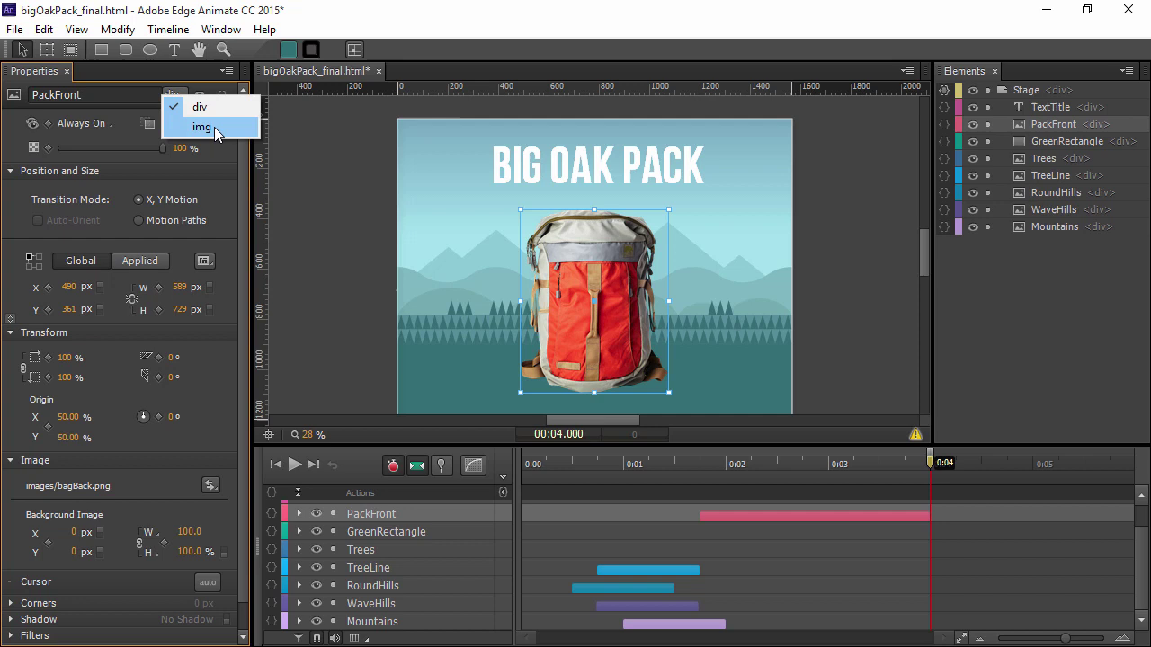
mouse_move(200, 108)
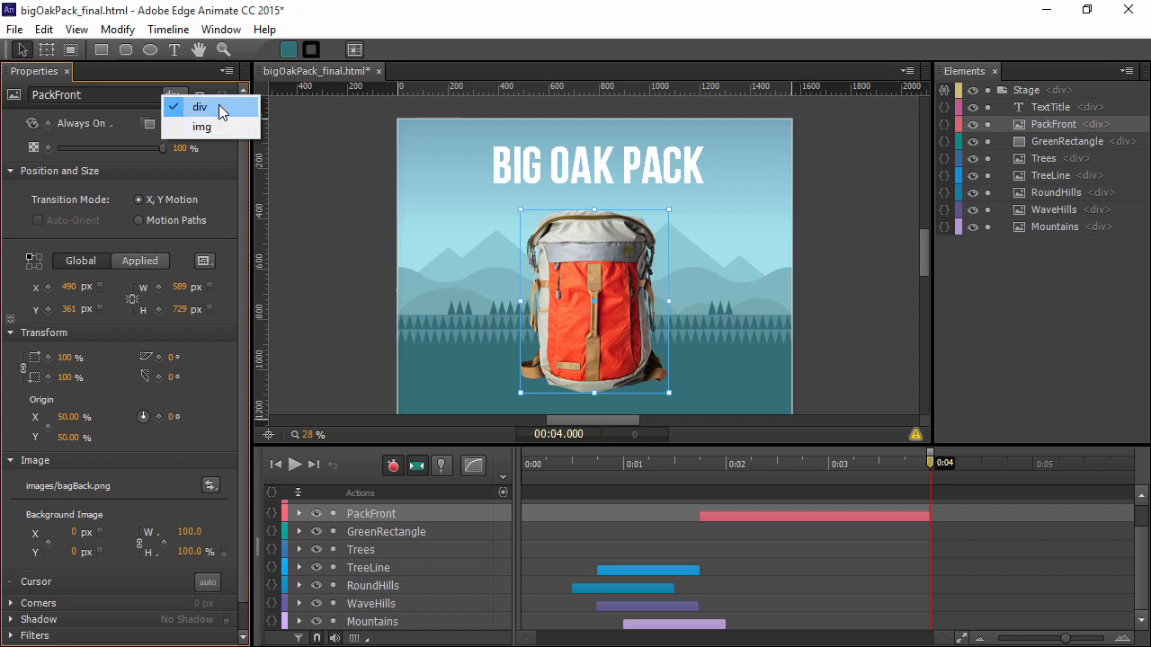
mouse_move(242, 119)
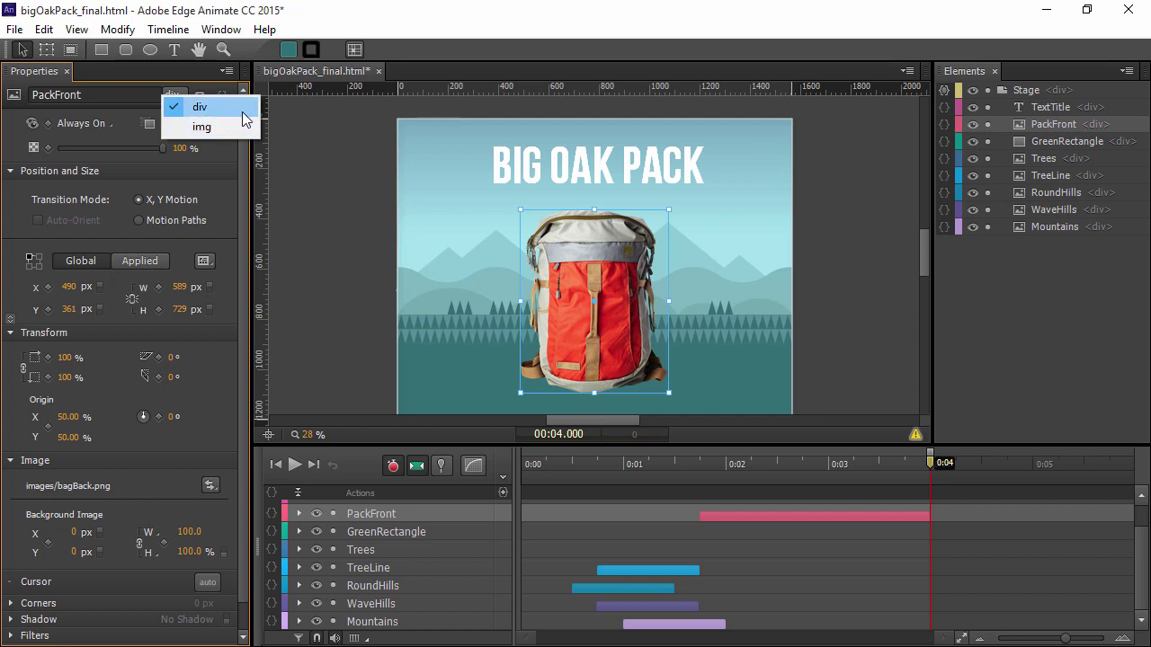
left_click(1024, 90)
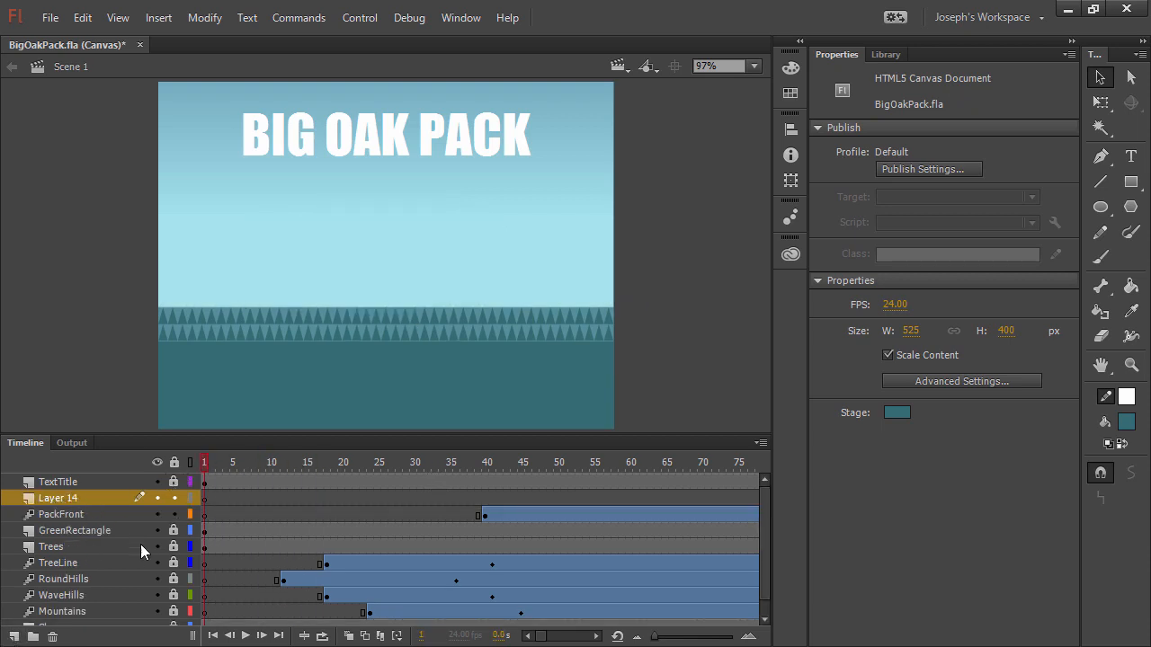
Bring up the CC Libraries panel over the Big Oak Pack HTML5 Canvas banner
left_click(789, 254)
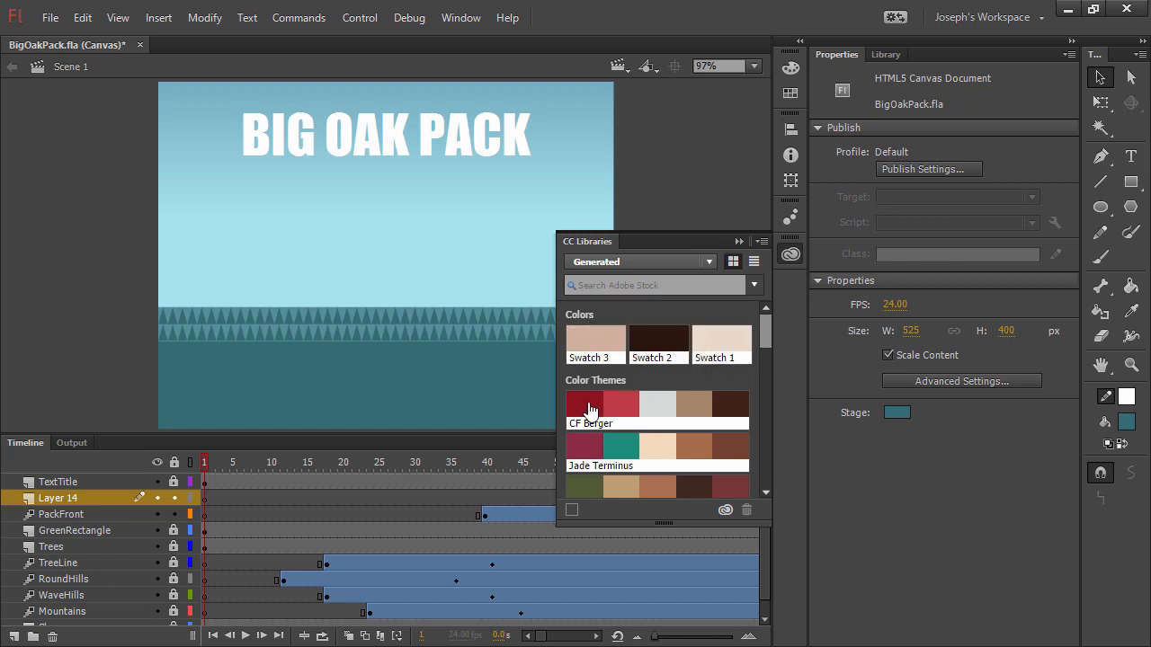
Scroll through the CC Libraries colours, themes and graphics, then play the banner animation
scroll("down", 3)
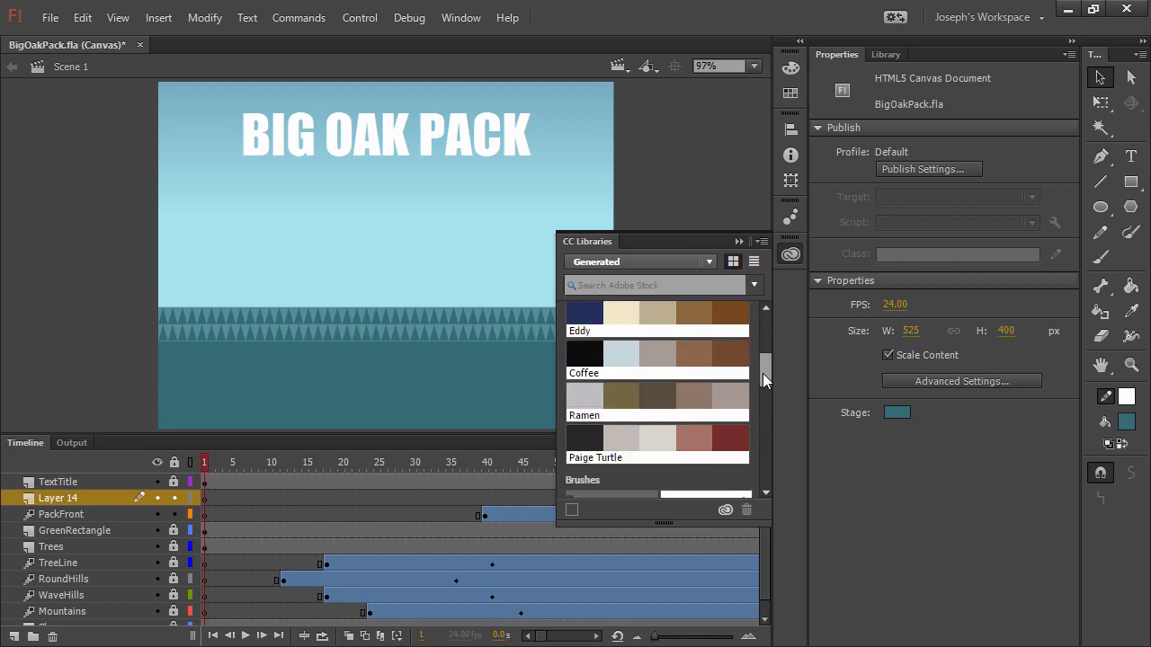
scroll("down", 3)
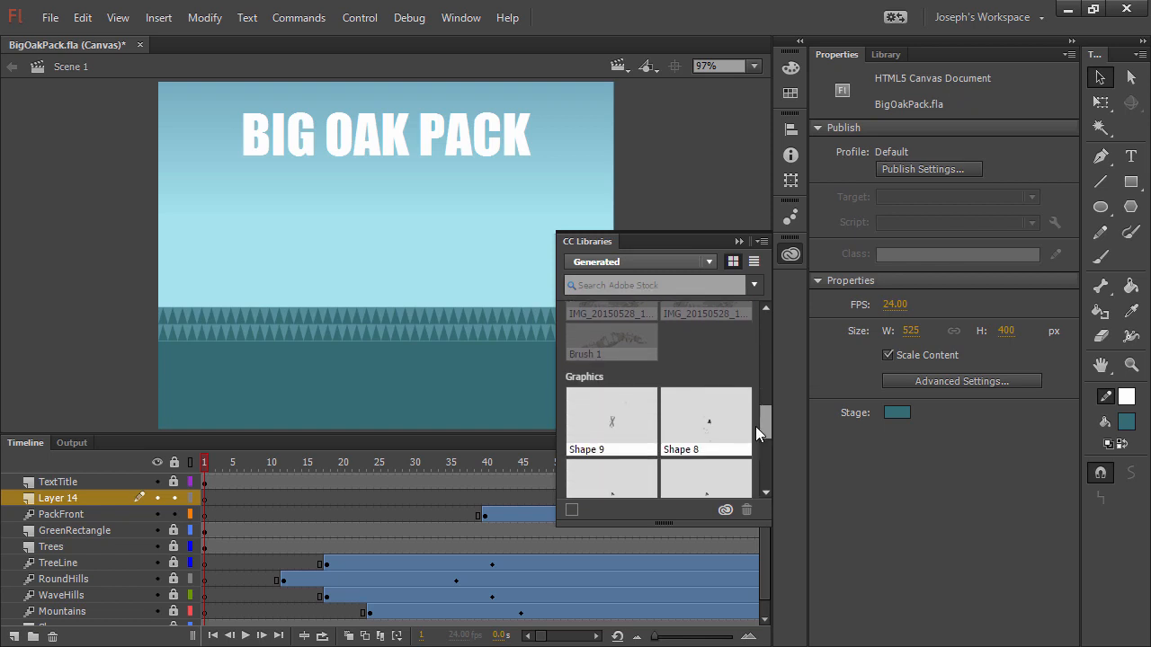
scroll("down", 3)
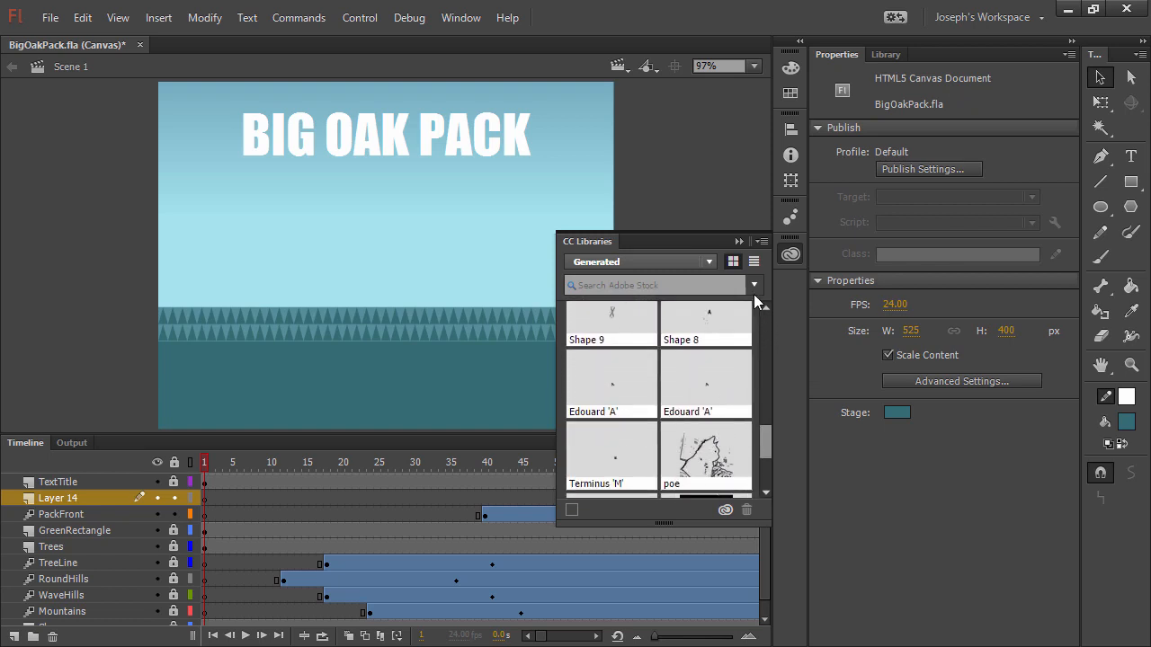
scroll("down", 3)
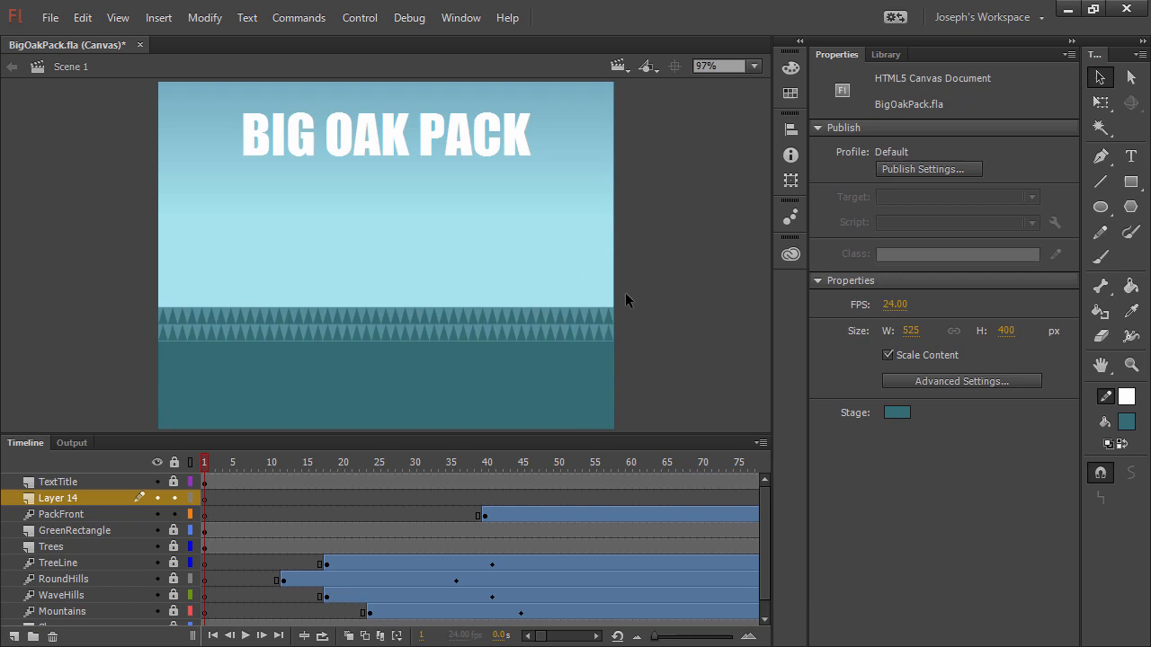
left_click(245, 637)
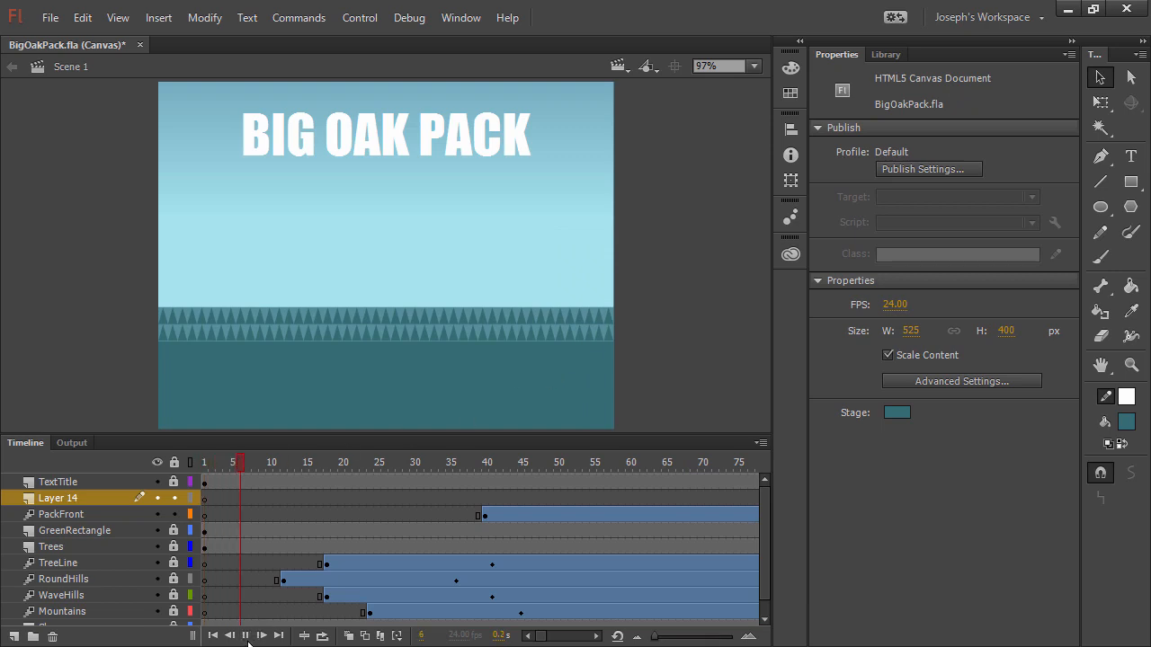